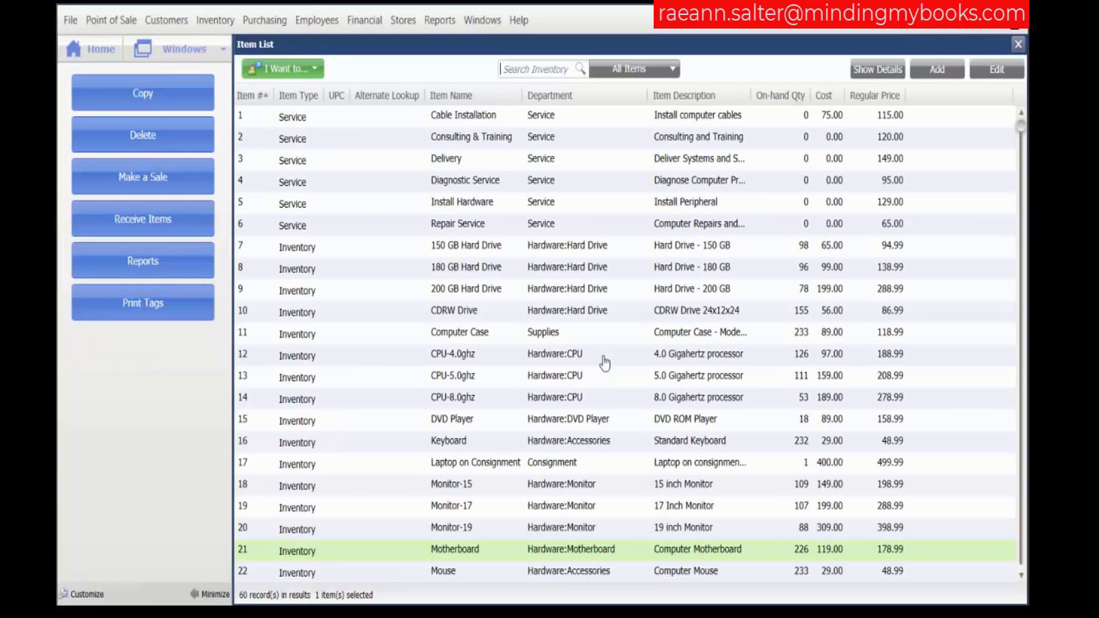
{"action": "mouse_move", "coordinate": [569, 130]}
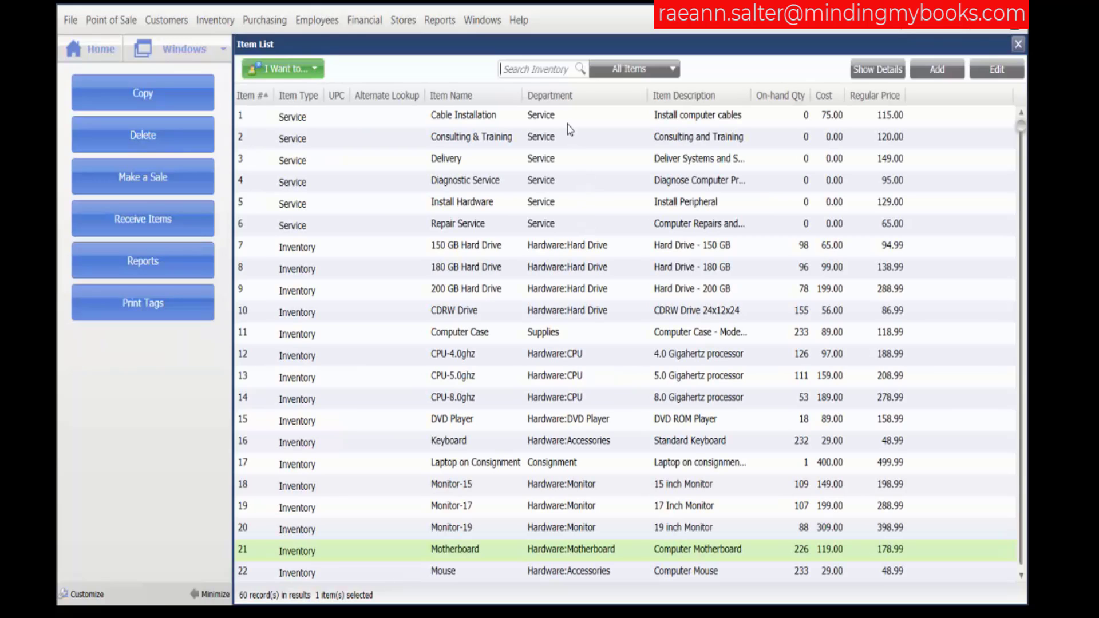
Step: Select the Cable Installation service item in the Item List
{"action": "left_click", "coordinate": [462, 114]}
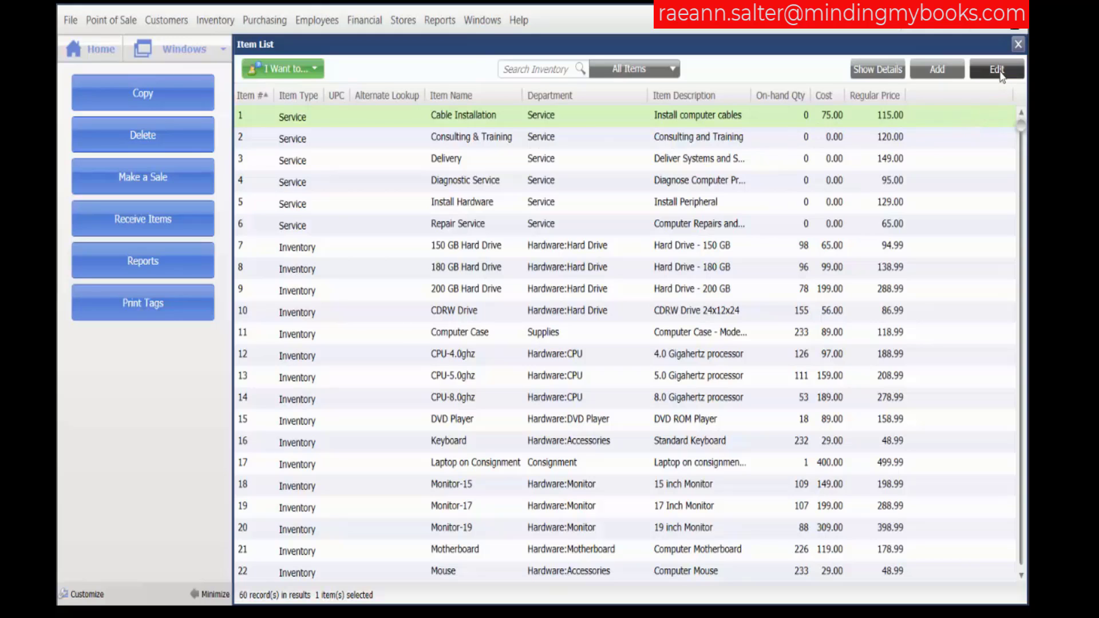
Step: Open the Cable Installation item's Edit Inventory Item window ($115 price, $75 cost)
{"action": "left_click", "coordinate": [995, 69]}
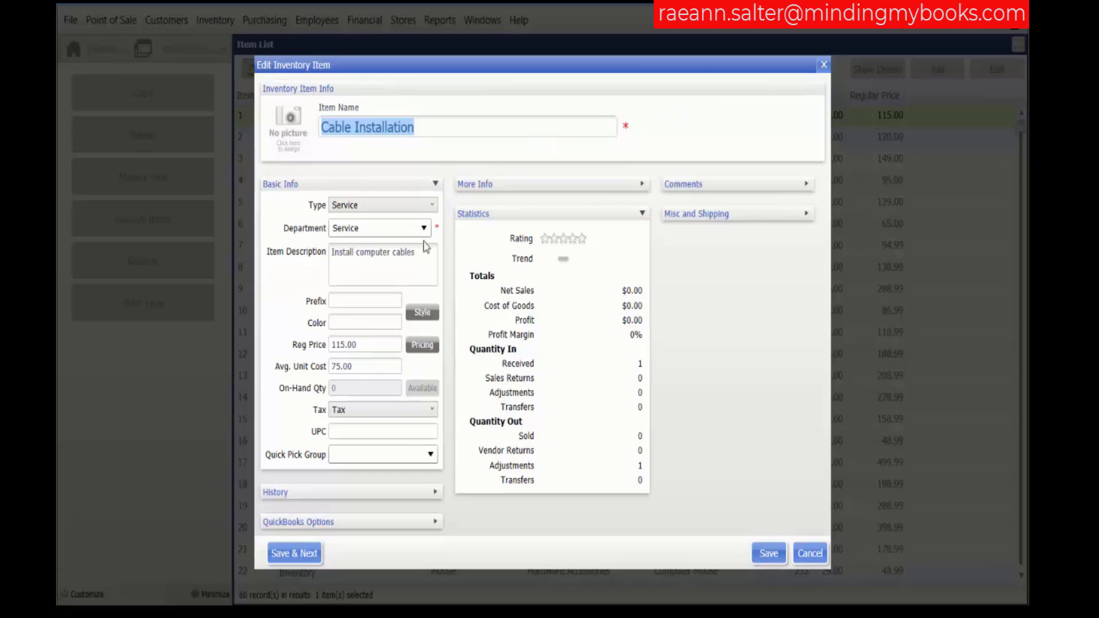
{"action": "mouse_move", "coordinate": [312, 357]}
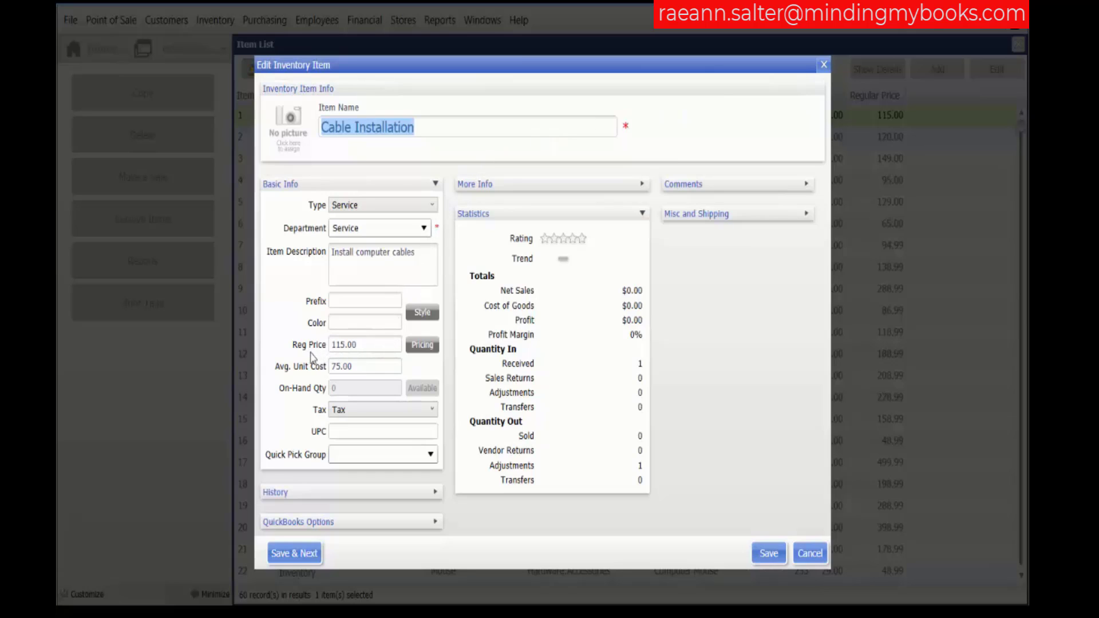
{"action": "mouse_move", "coordinate": [422, 344]}
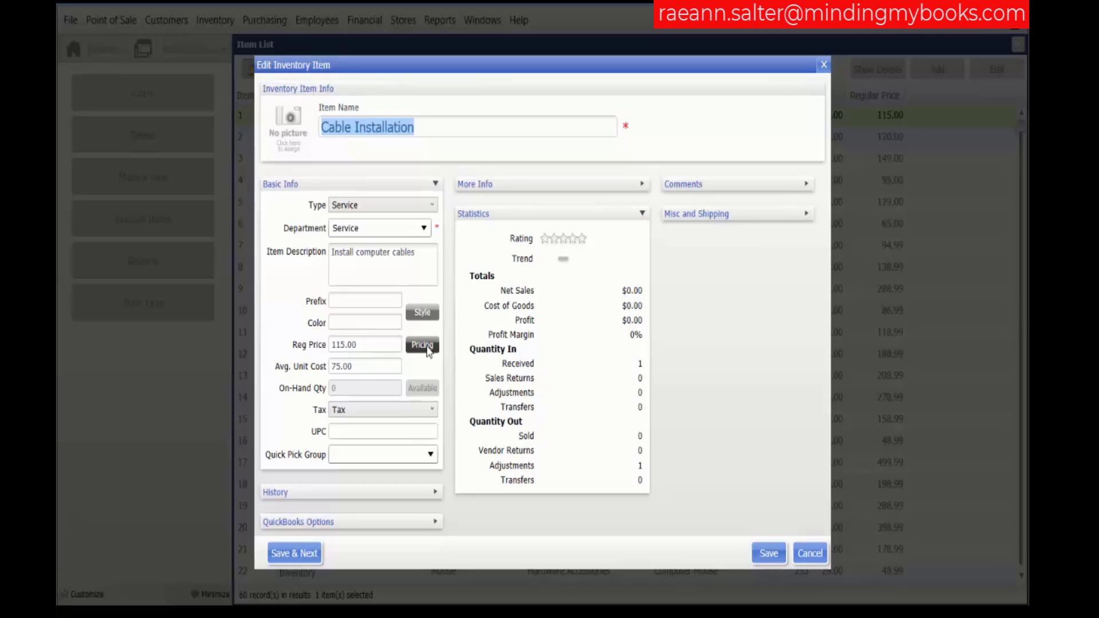
Step: Show Cable Installation's price levels: $115 regular, $75 cost, 35% margin, 53% markup
{"action": "left_click", "coordinate": [422, 345]}
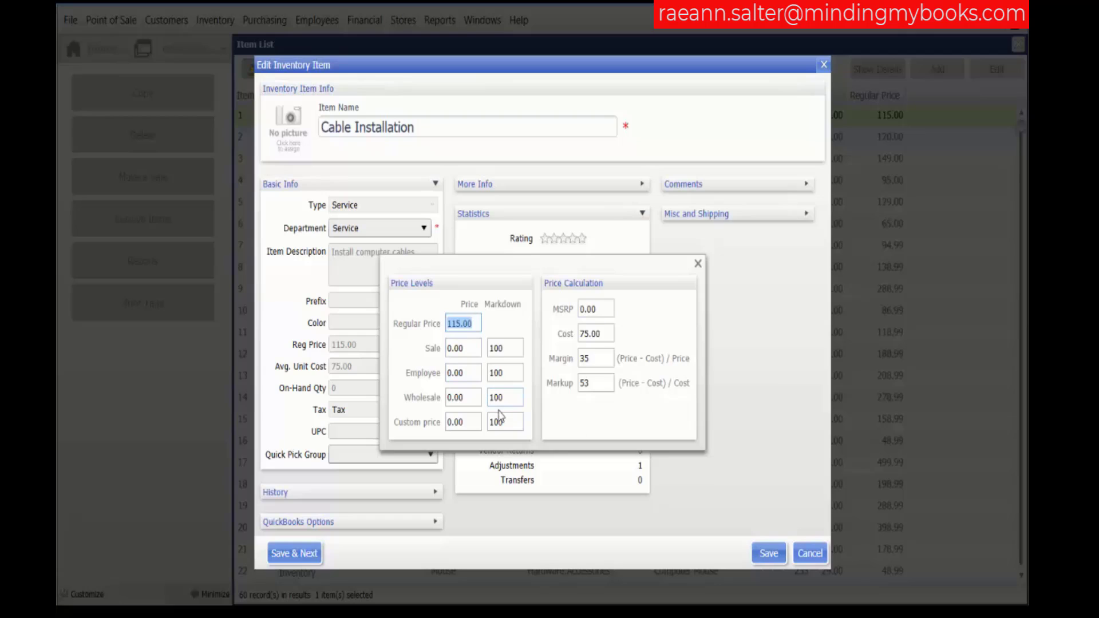
{"action": "mouse_move", "coordinate": [442, 343]}
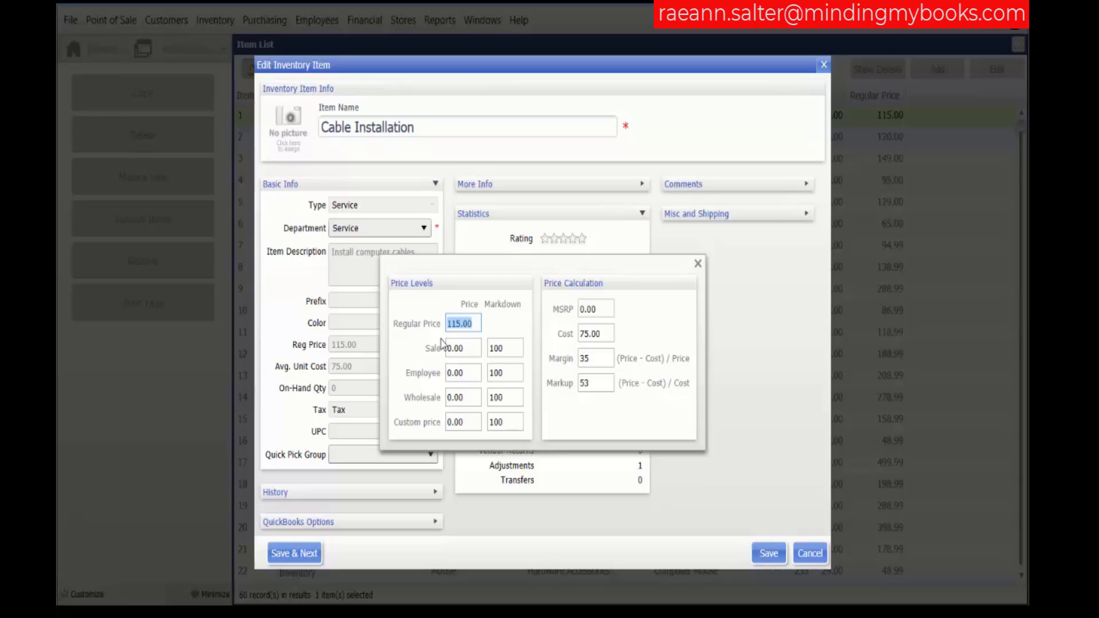
{"action": "mouse_move", "coordinate": [465, 339]}
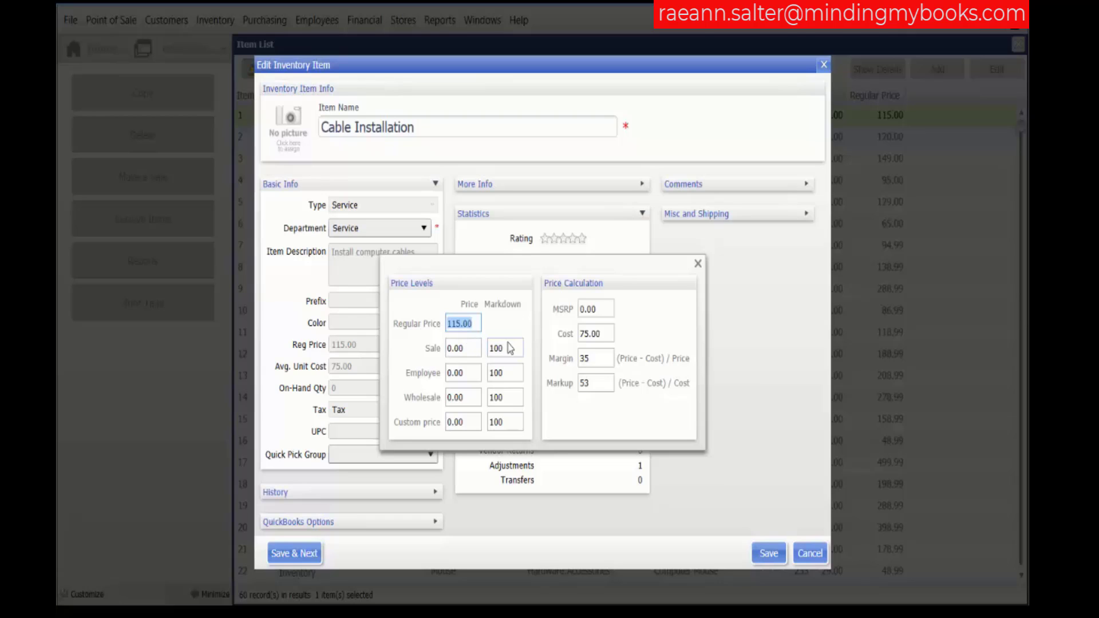
{"action": "mouse_move", "coordinate": [573, 323]}
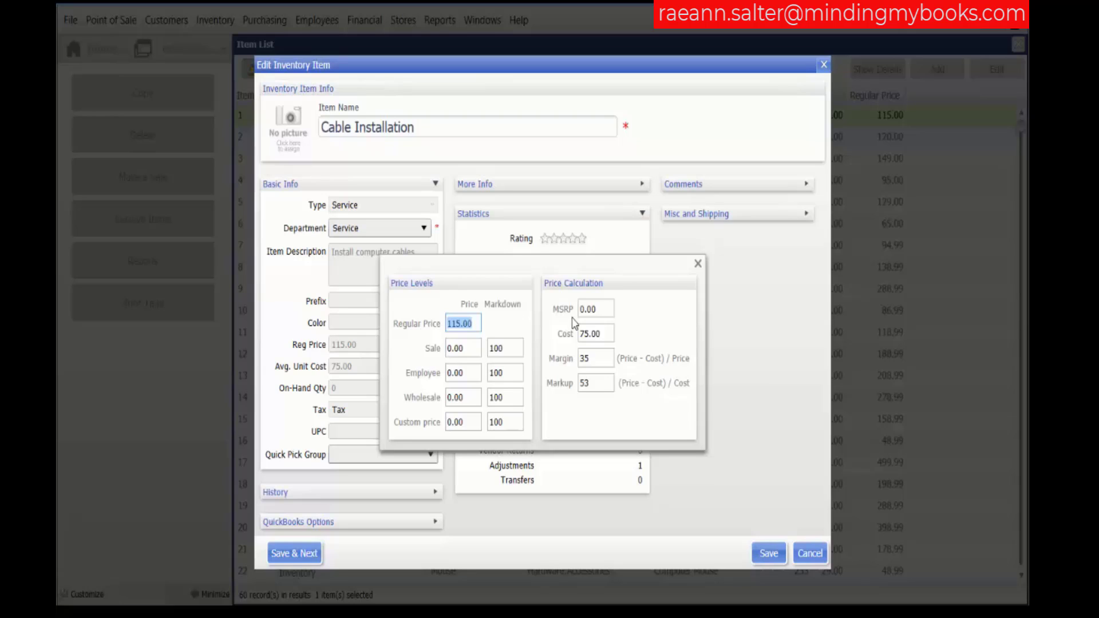
{"action": "mouse_move", "coordinate": [588, 323]}
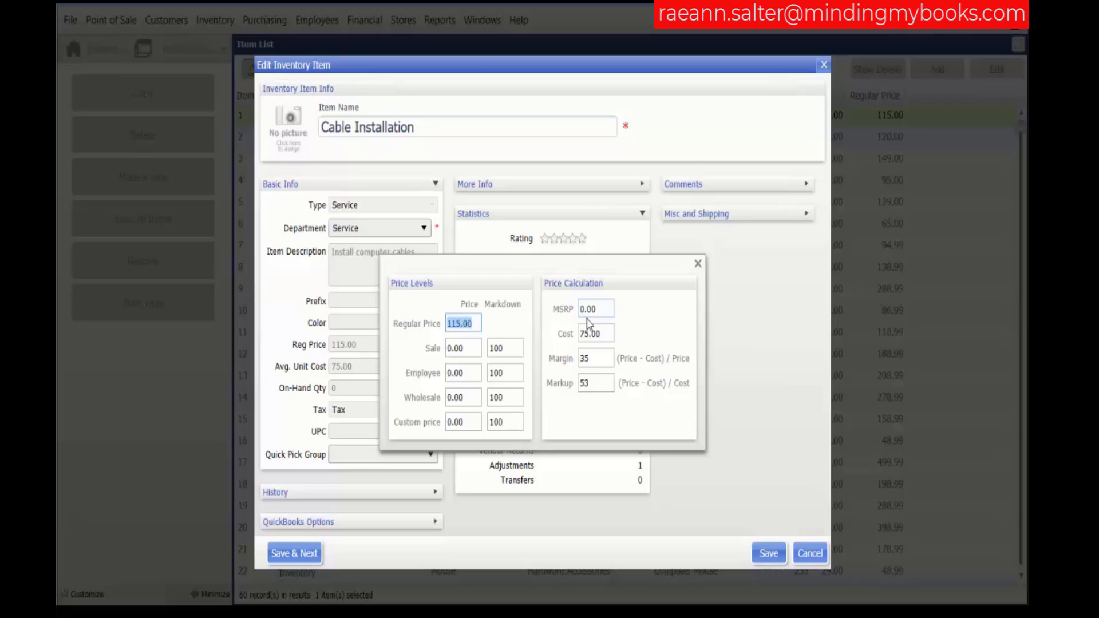
{"action": "mouse_move", "coordinate": [590, 314]}
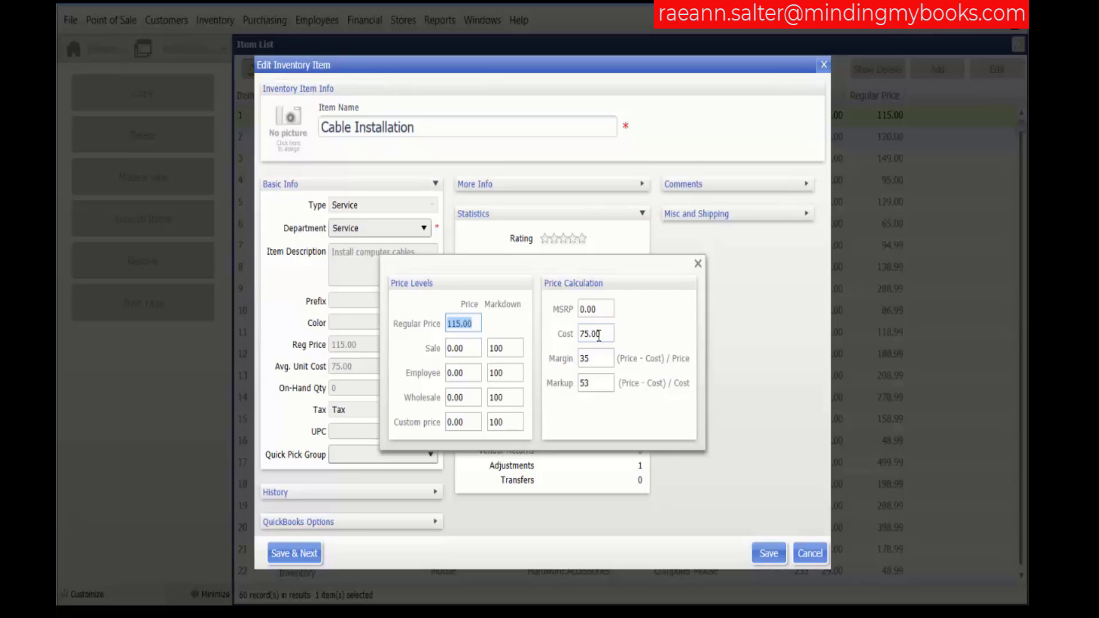
{"action": "mouse_move", "coordinate": [607, 349]}
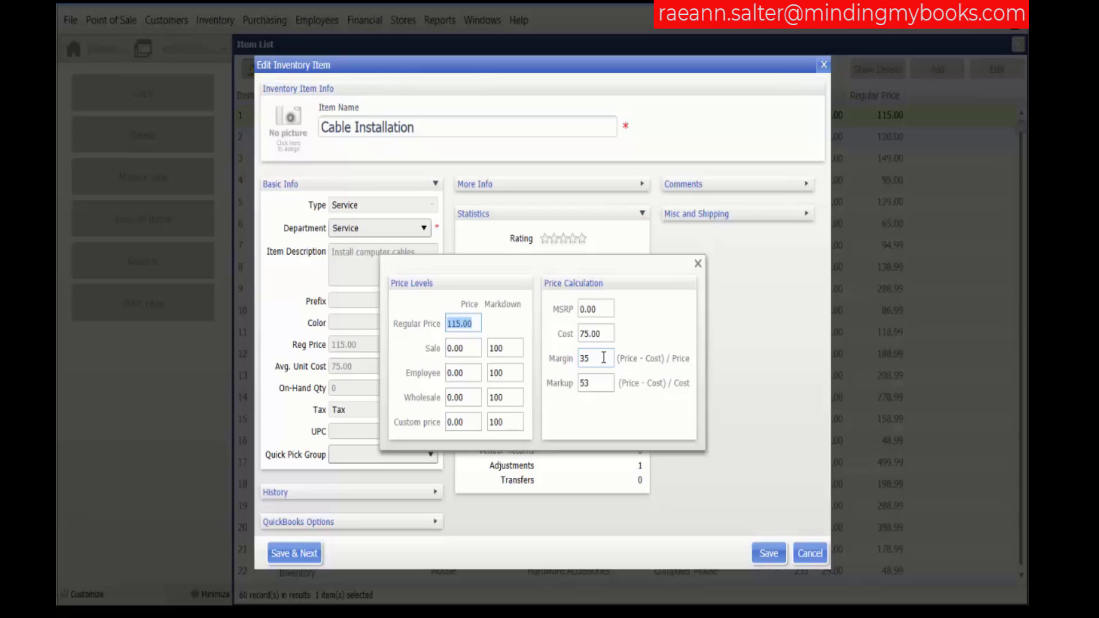
{"action": "mouse_move", "coordinate": [626, 369]}
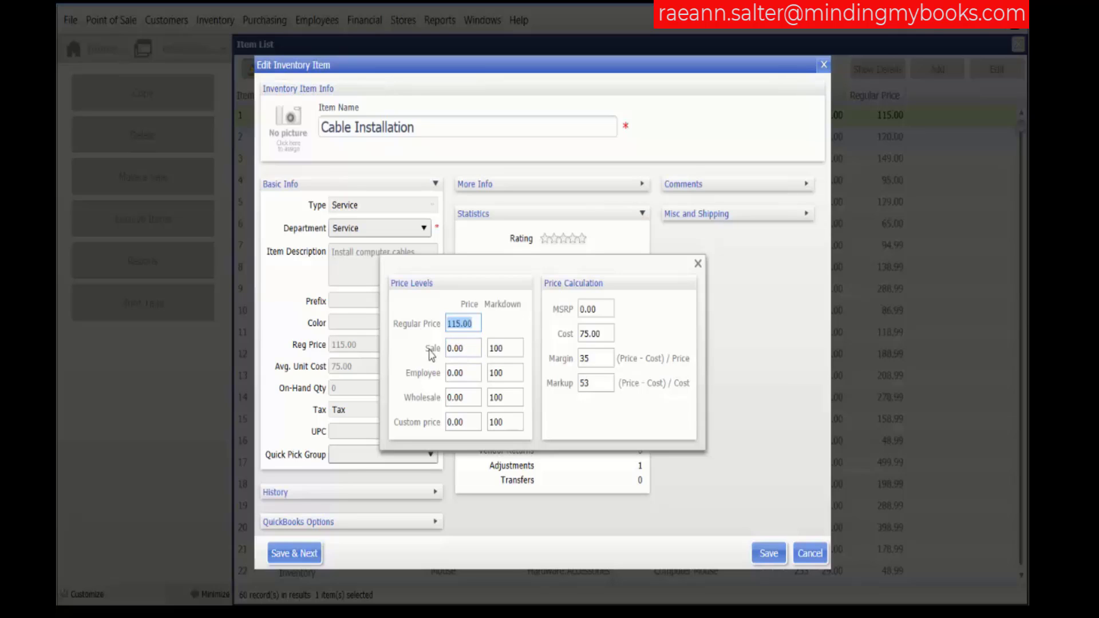
{"action": "mouse_move", "coordinate": [412, 384]}
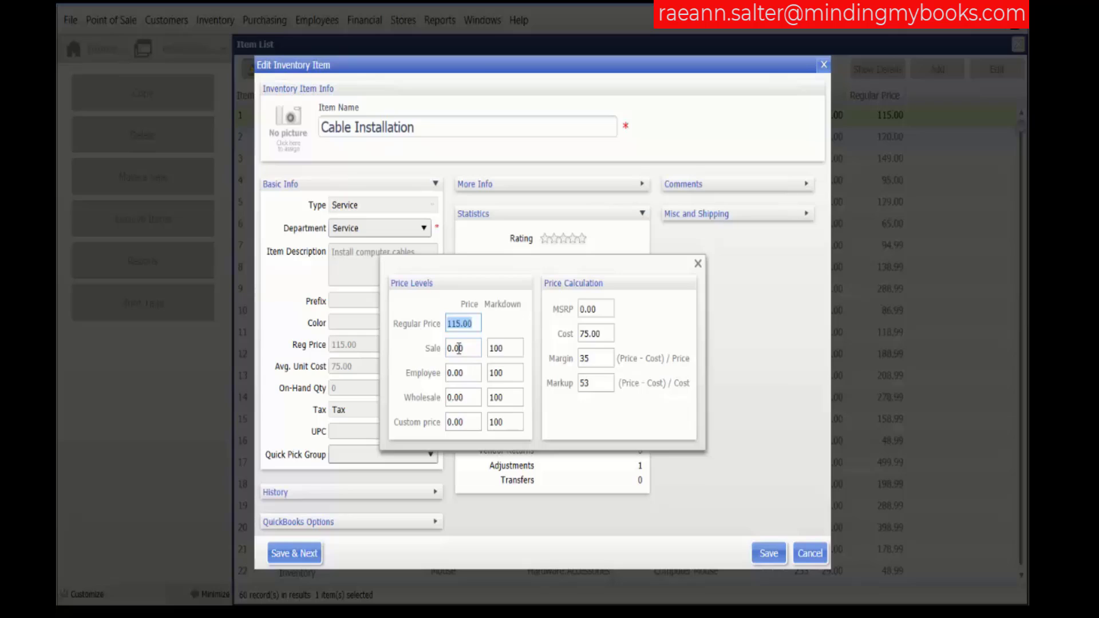
{"action": "mouse_move", "coordinate": [473, 386]}
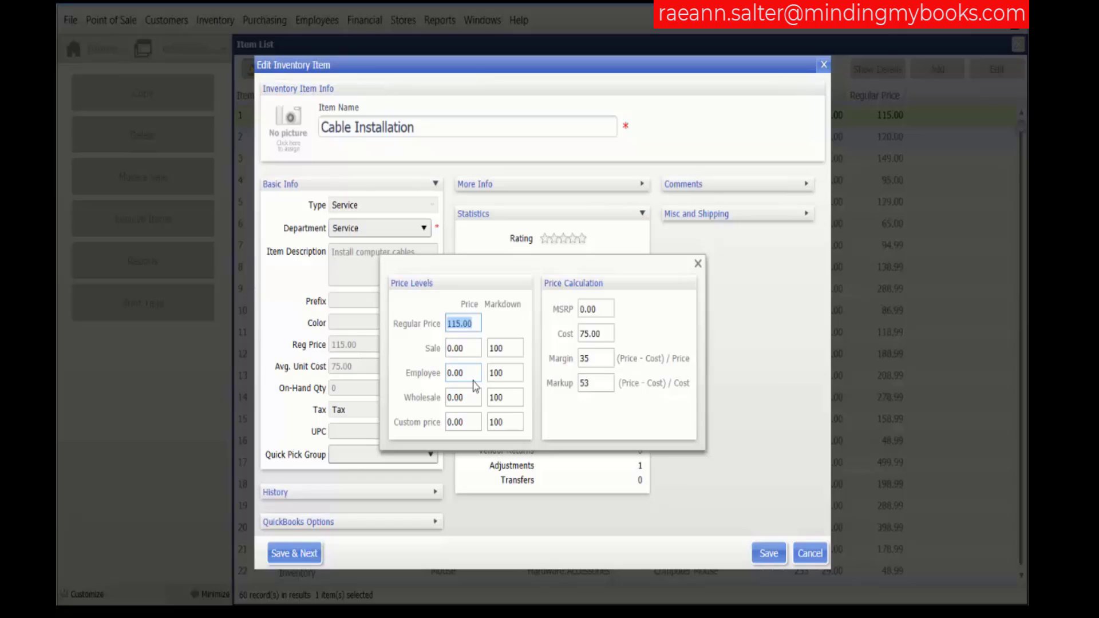
{"action": "mouse_move", "coordinate": [479, 379]}
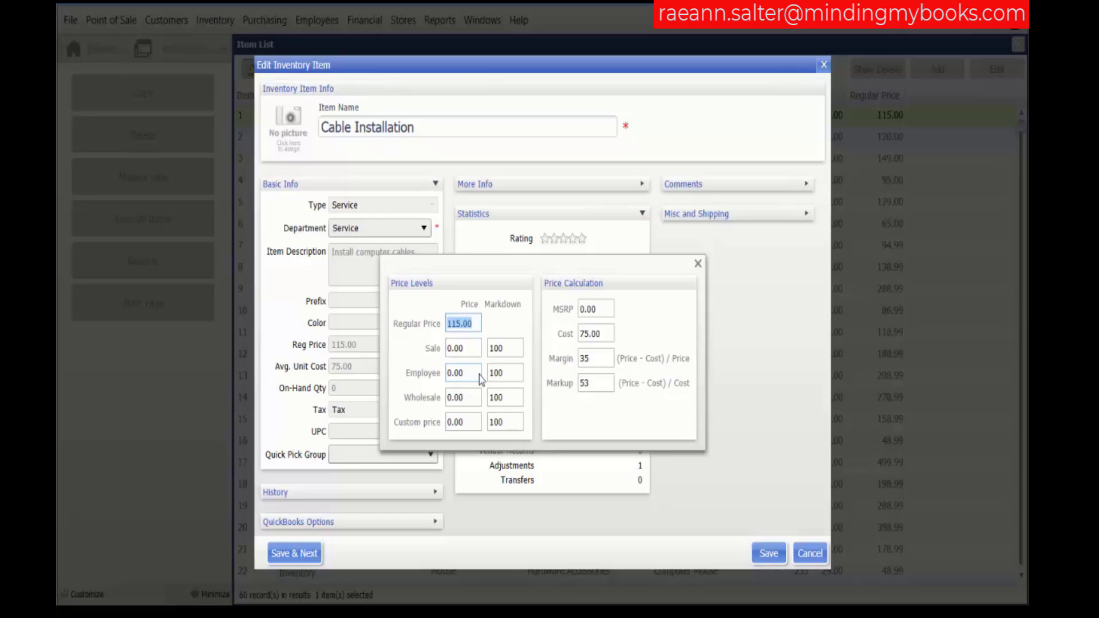
{"action": "mouse_move", "coordinate": [505, 348]}
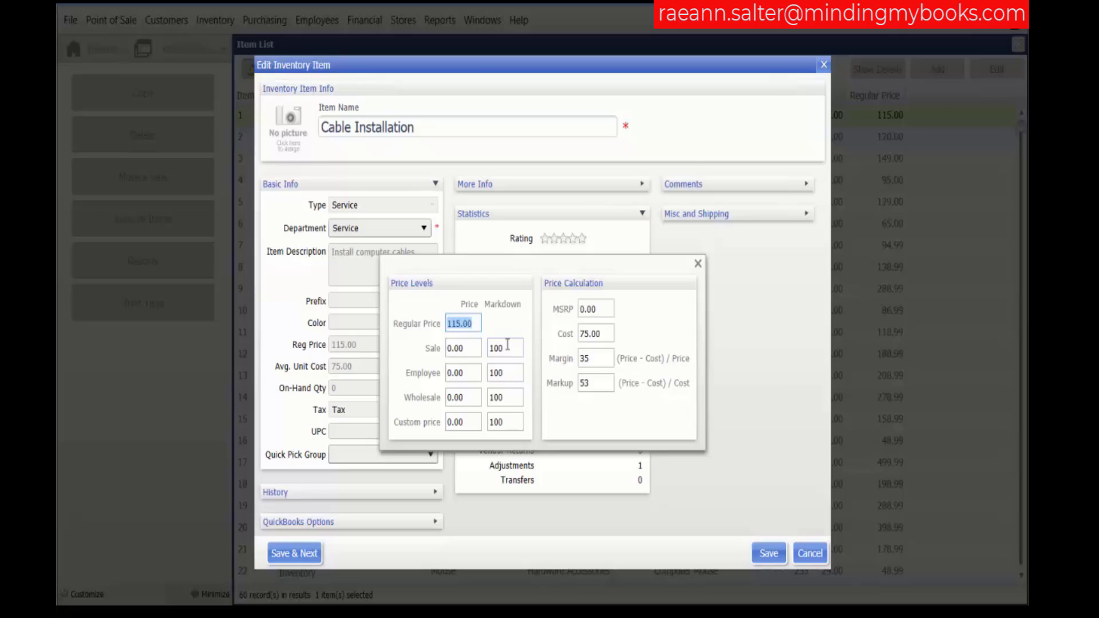
{"action": "mouse_move", "coordinate": [462, 397]}
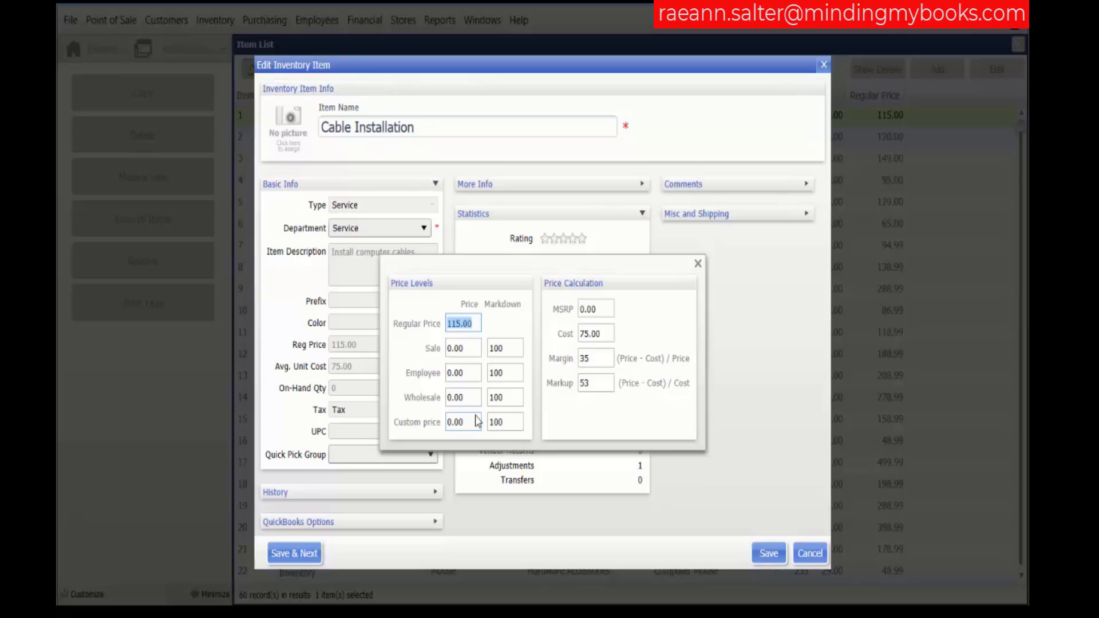
{"action": "mouse_move", "coordinate": [462, 348]}
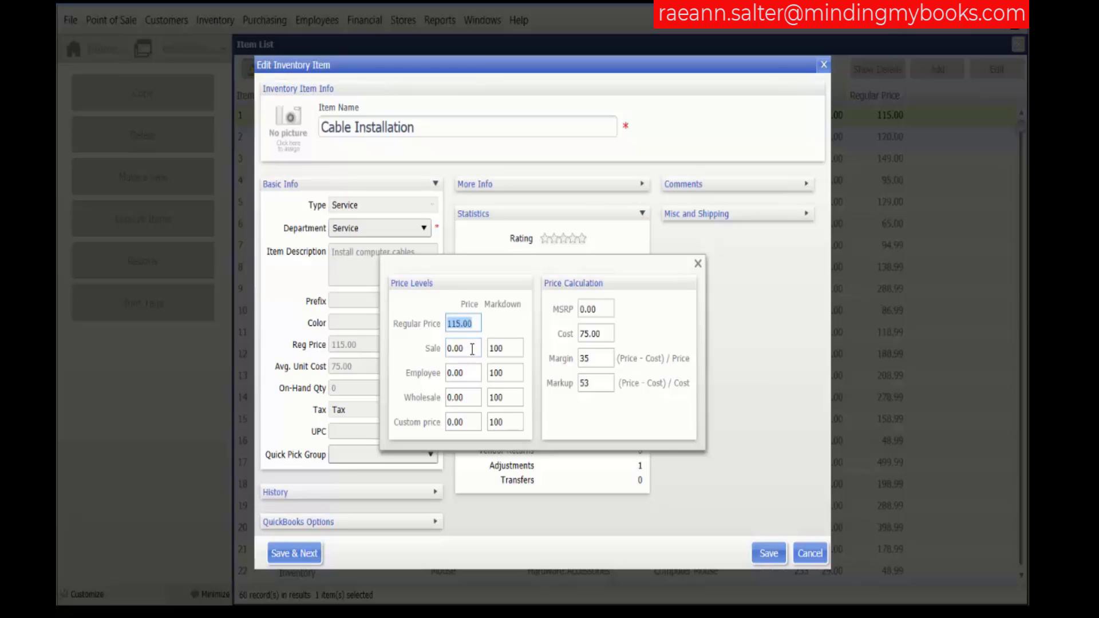
Step: Review the Sale markdown percentage, then close the pricing window without changes
{"action": "left_click", "coordinate": [503, 348]}
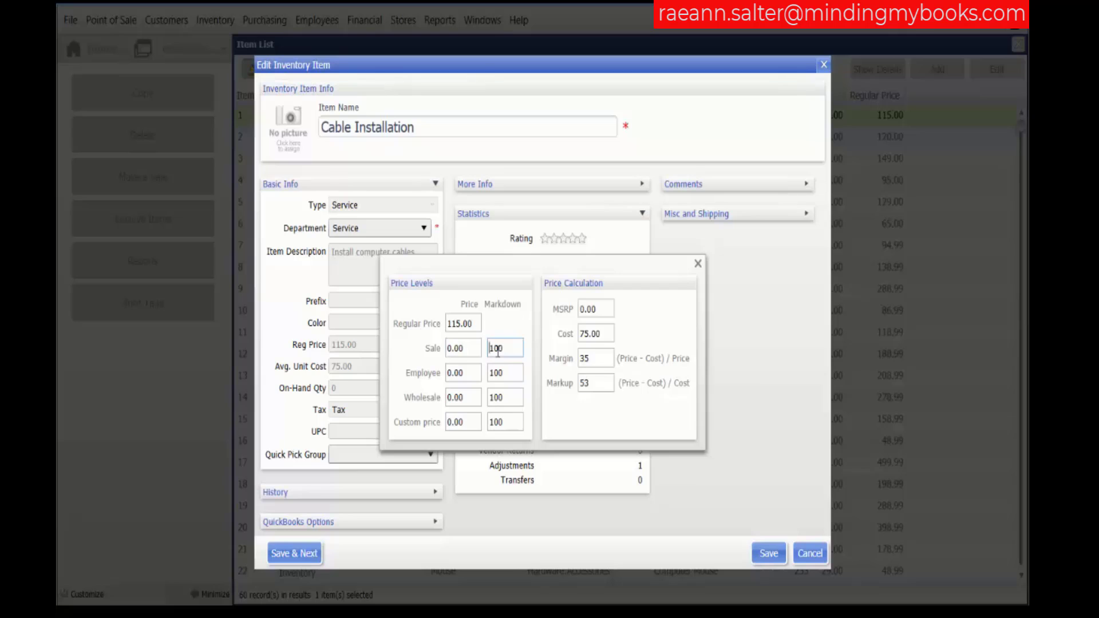
{"action": "left_click", "coordinate": [697, 264]}
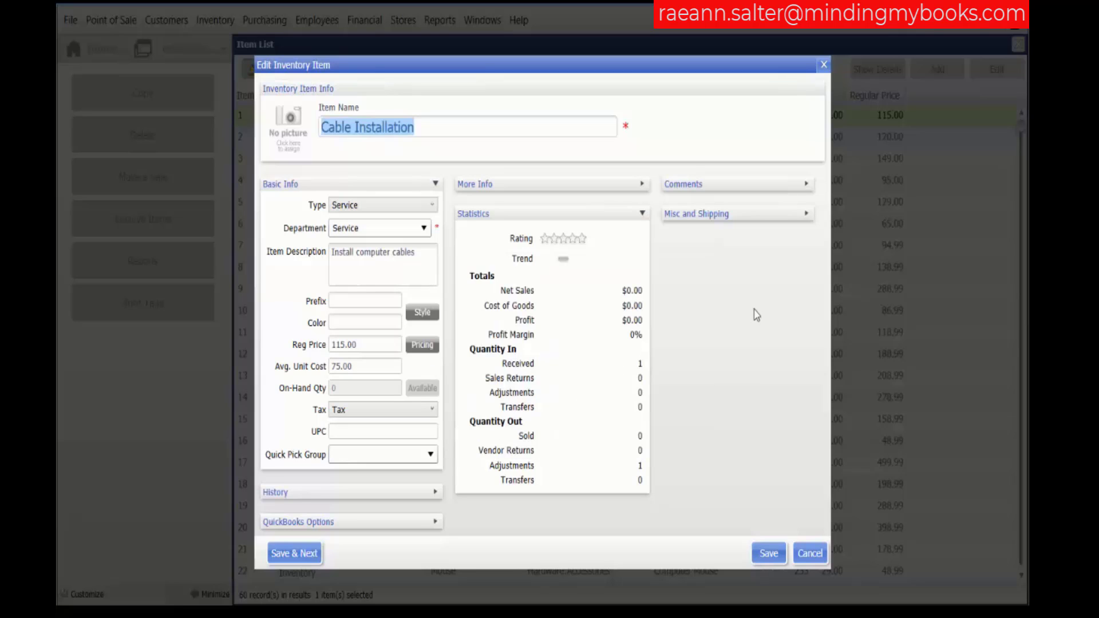